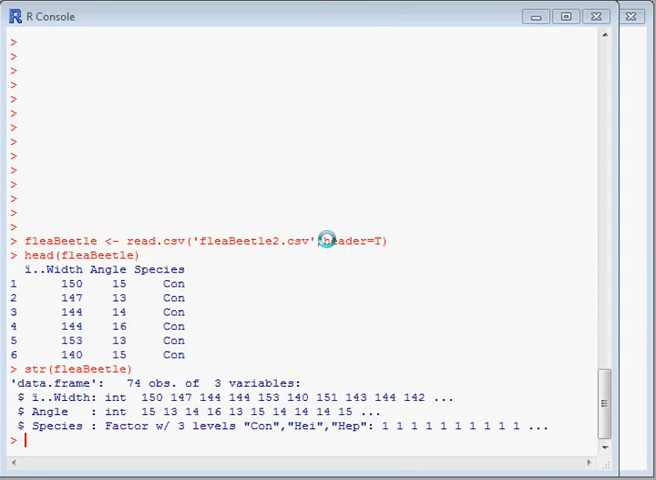
Step: List the fleaBeetle column names and show the first column's name with names(fleaBeetle)[1]
text(n)
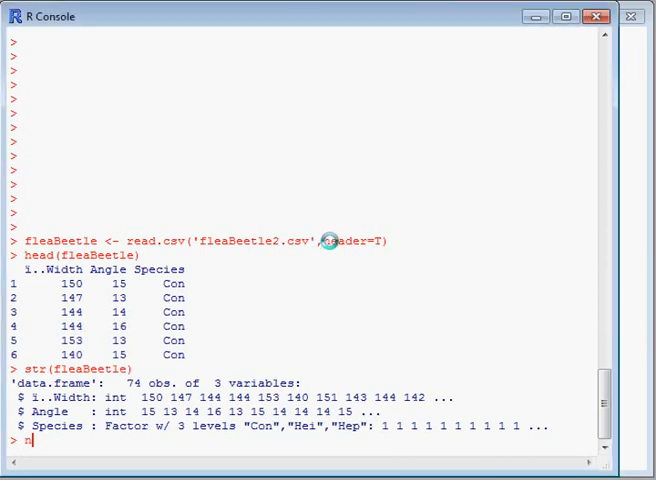
text(ames()
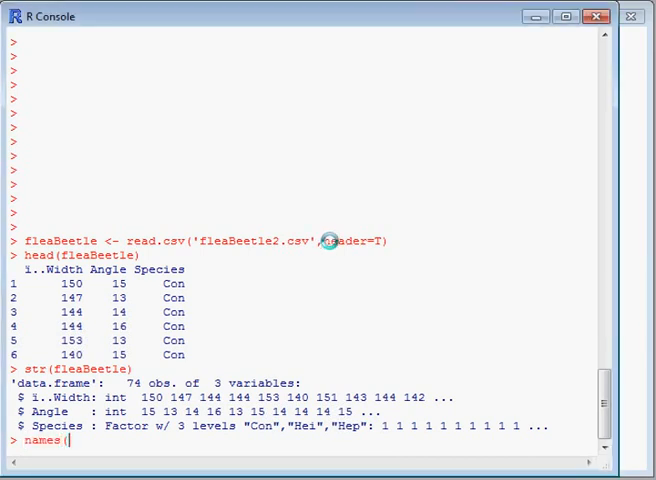
text(fleaBeetle))
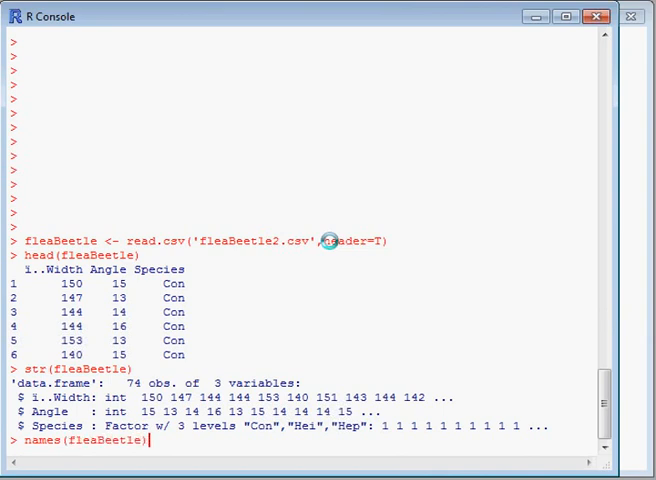
key(Return)
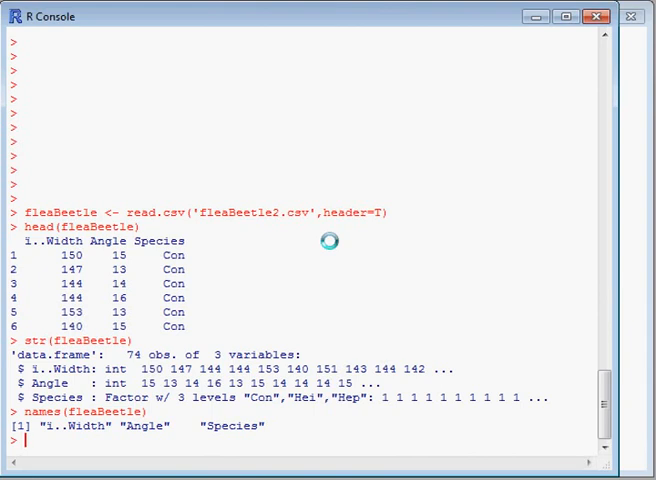
text(names(fleaBeetle))
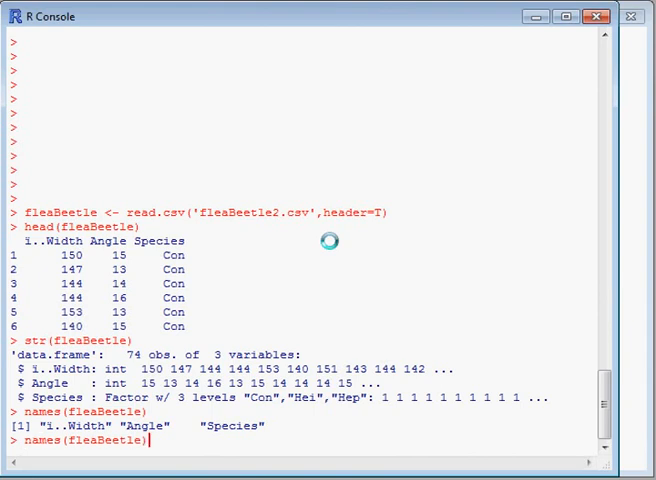
text([1])
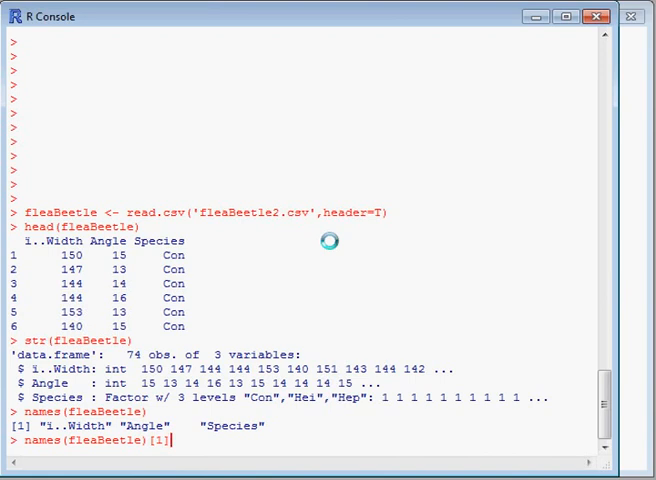
key(Return)
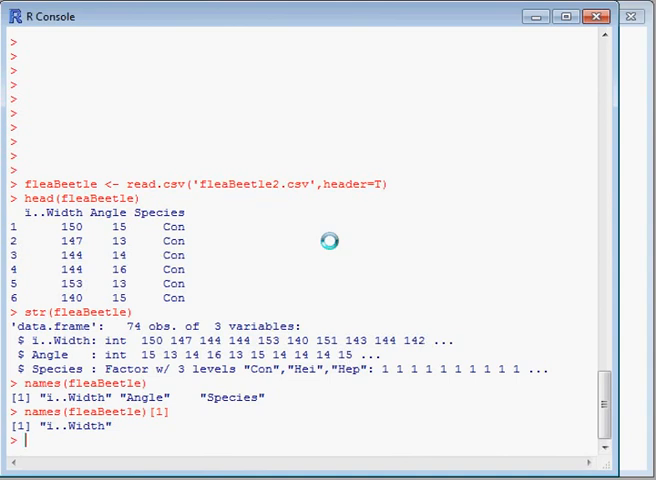
Step: Rename the first column to 'Width' and list the names again to verify
text(names(fleaBeetle)[1])
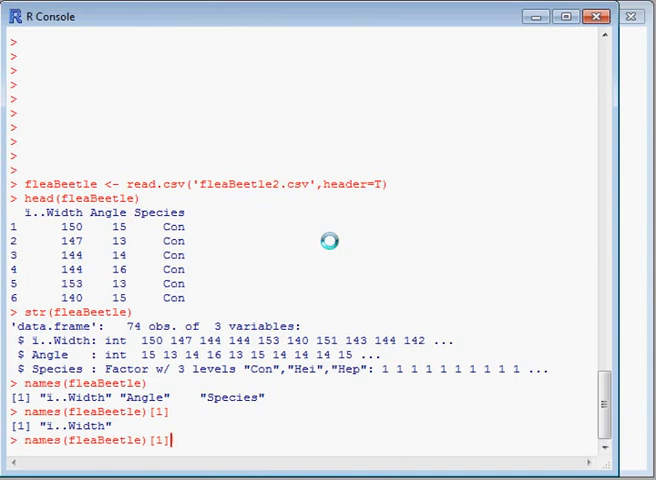
text(<-)
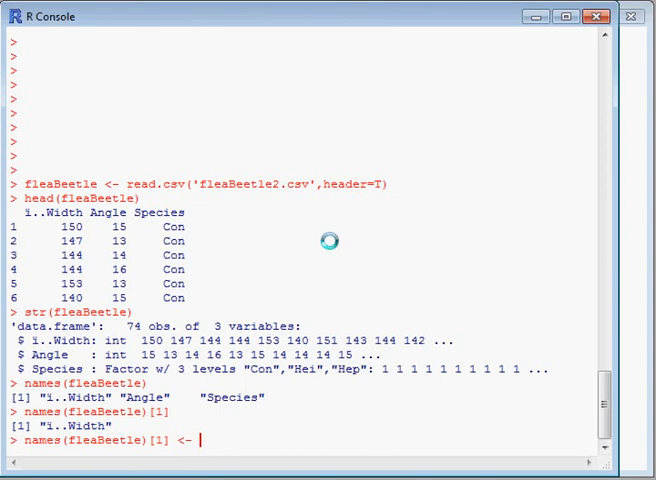
text('Wid)
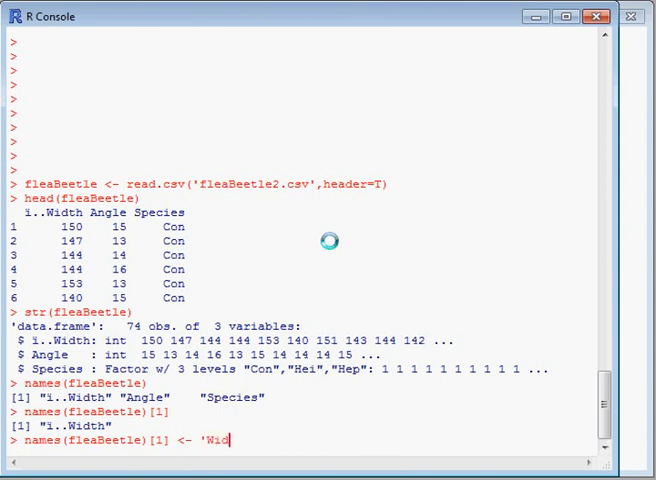
text(th')
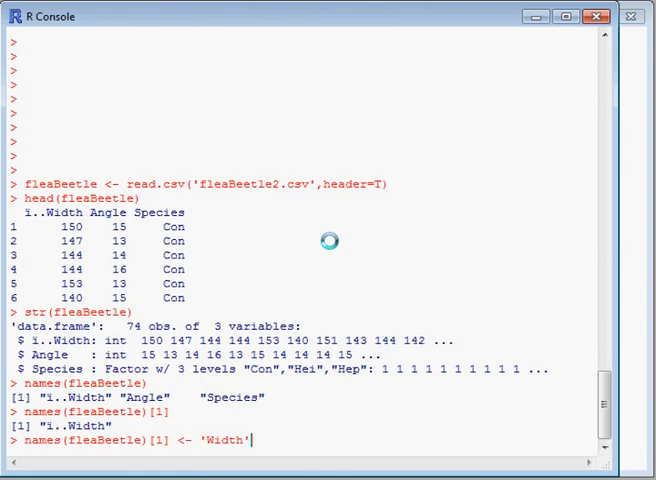
key(Return)
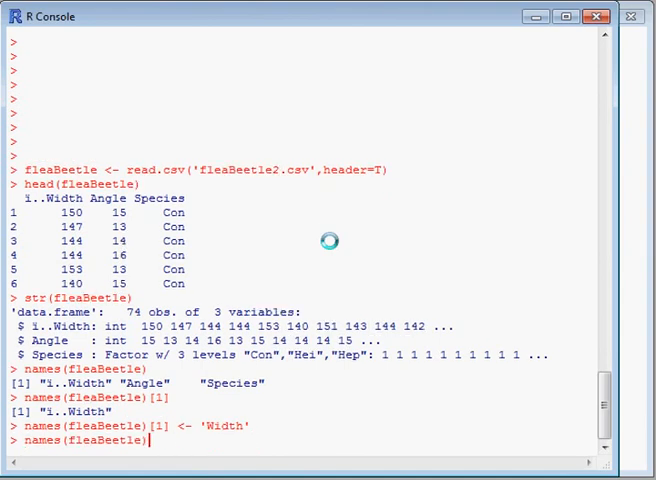
key(Return)
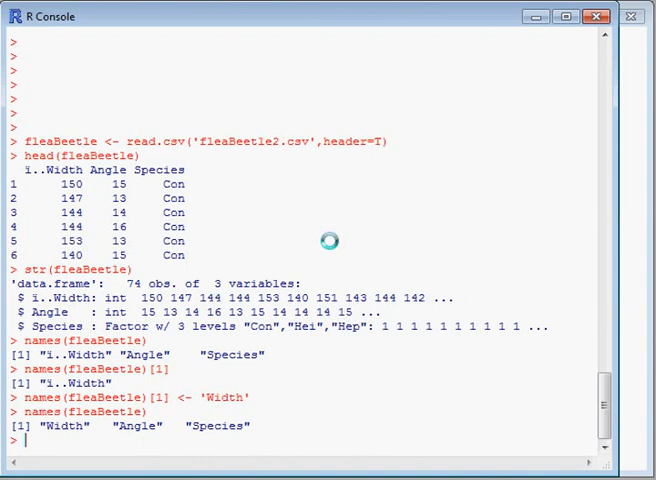
Step: Print rows 1 to 15 of fleaBeetle with all columns using fleaBeetle[1:15,]
text(fleaBeetle)
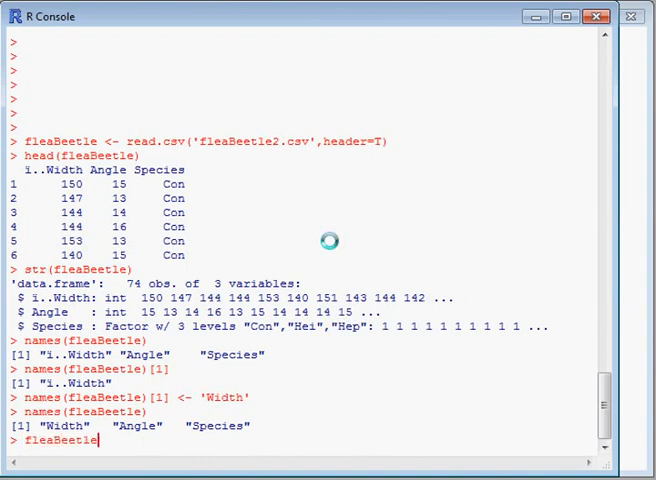
text([r)
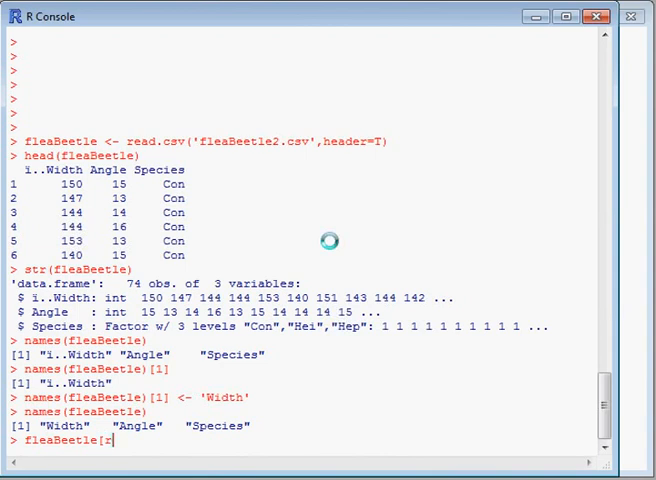
text(,c])
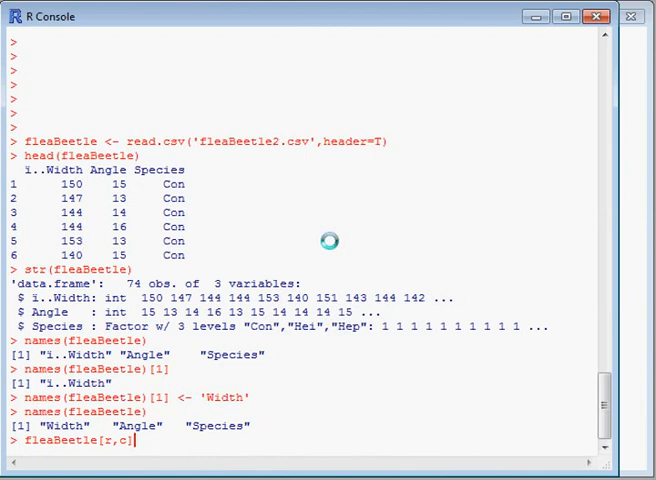
text(1)
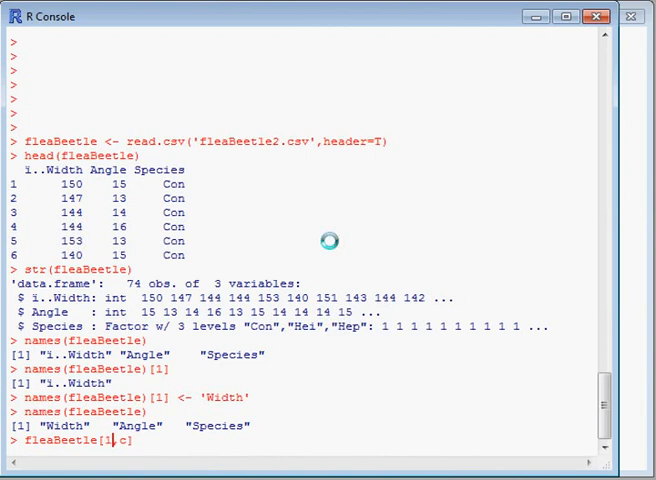
text(:15)
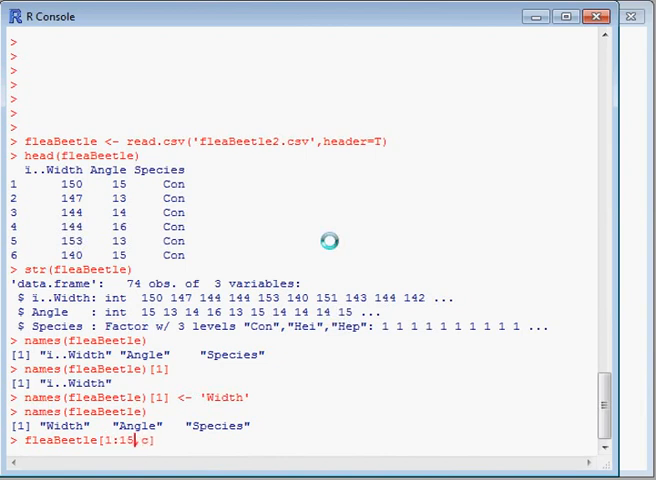
text(,)
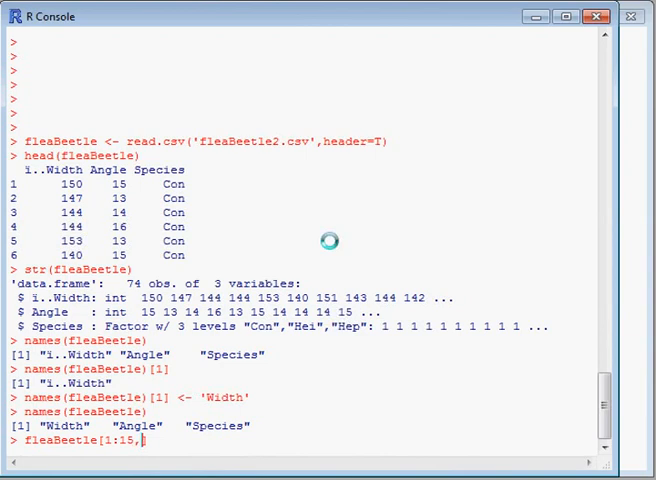
key(Return)
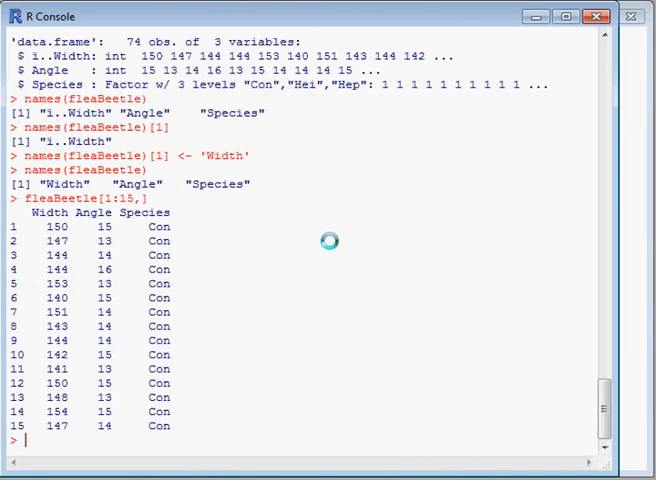
Step: Print the Width values of the first 15 rows with fleaBeetle[1:15,'Width']
text(fleaBeetle[1:15,)
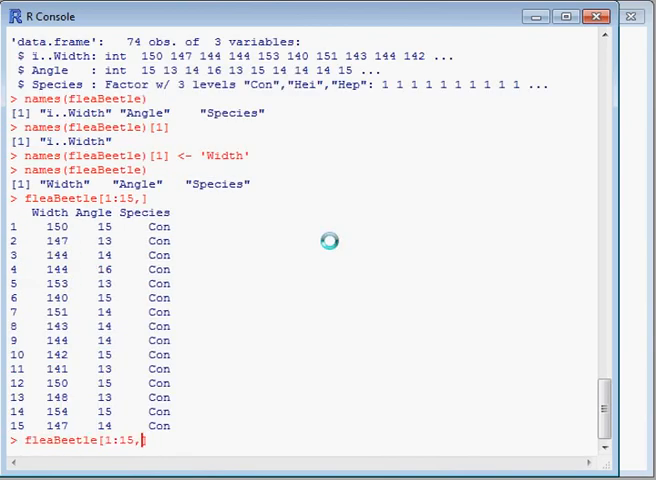
text('W)
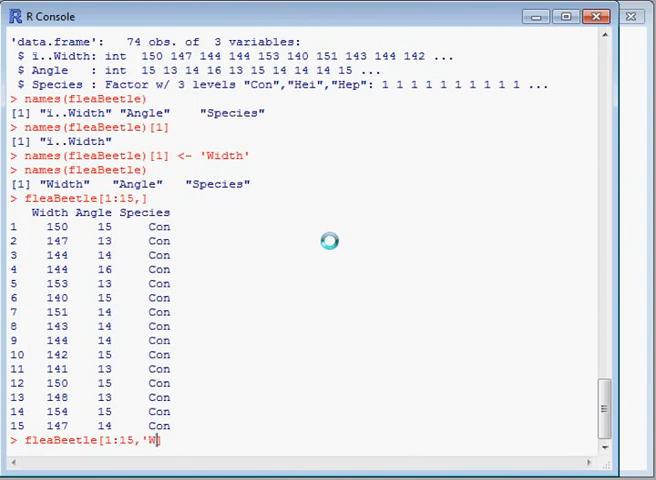
text(idth'])
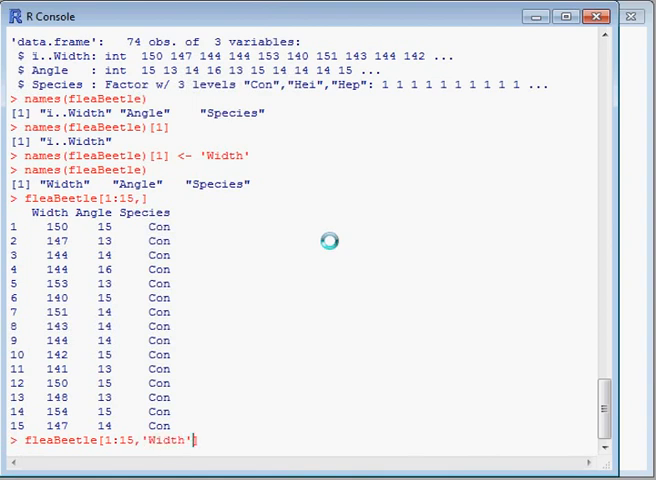
key(Return)
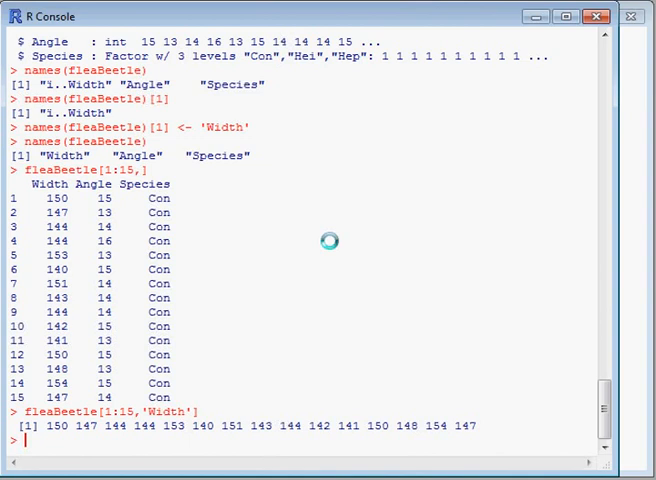
Step: Print the first 15 rows showing only Width and Angle via c('Width','Angle')
text(fleaBeetle[1:15,'Width'])
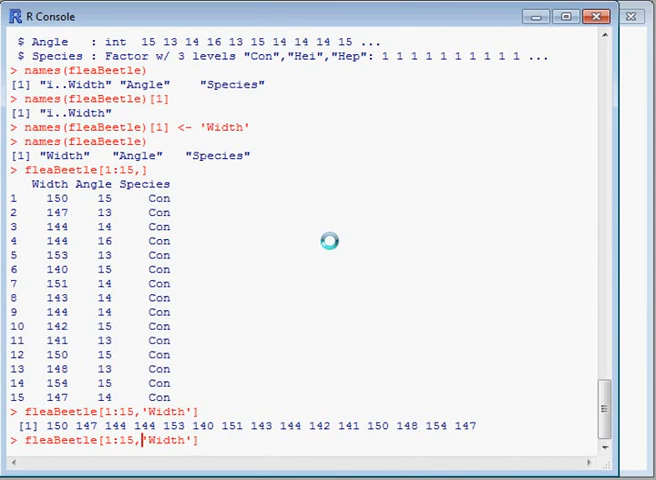
text(c)
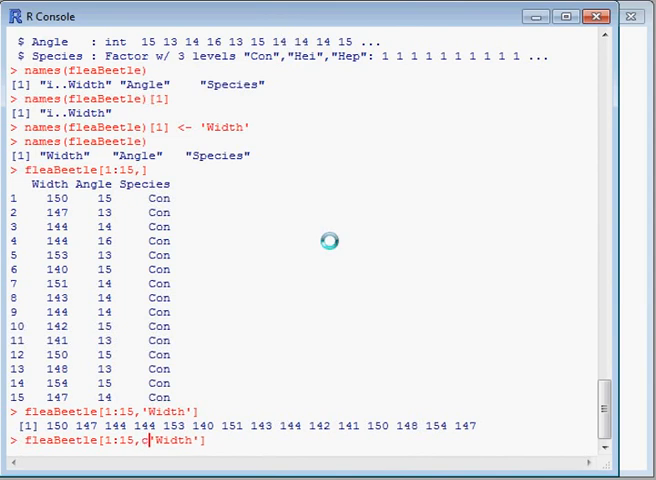
text(()
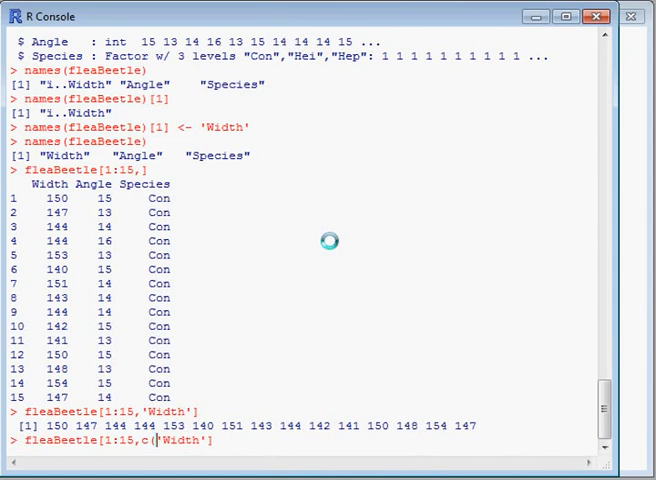
text(')
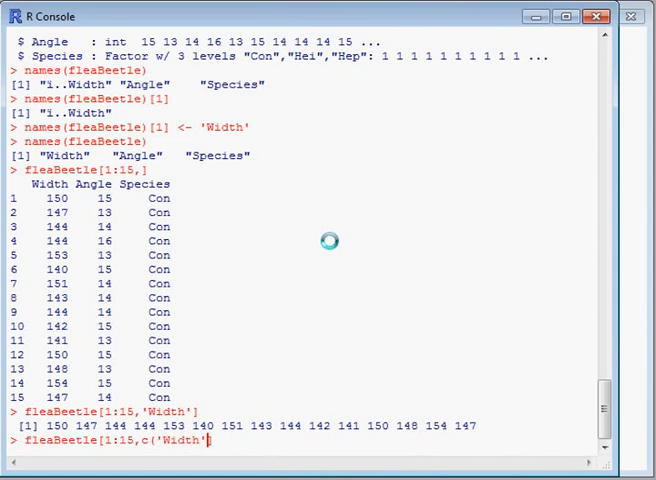
text())
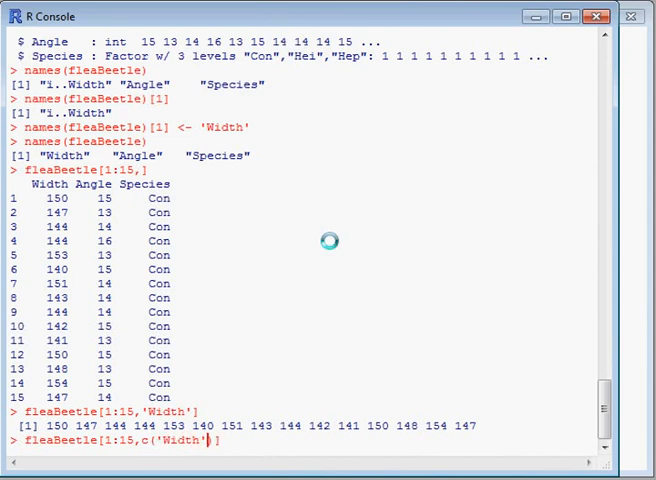
text(,)
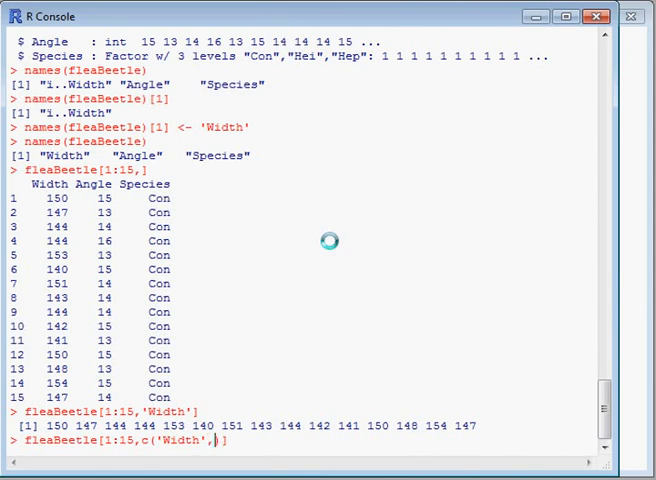
text('Angle')
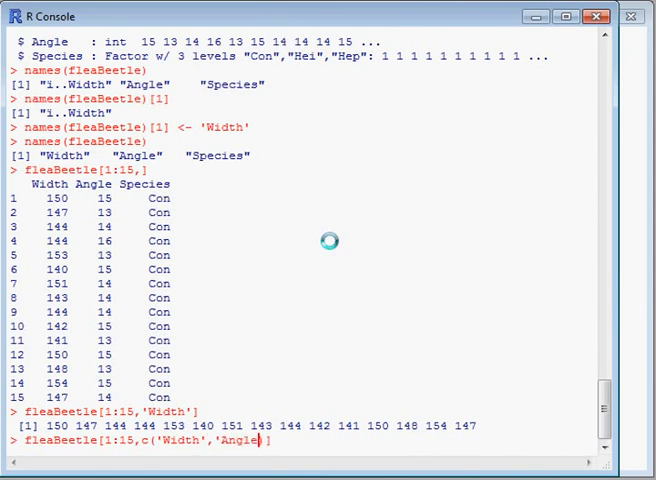
text(')
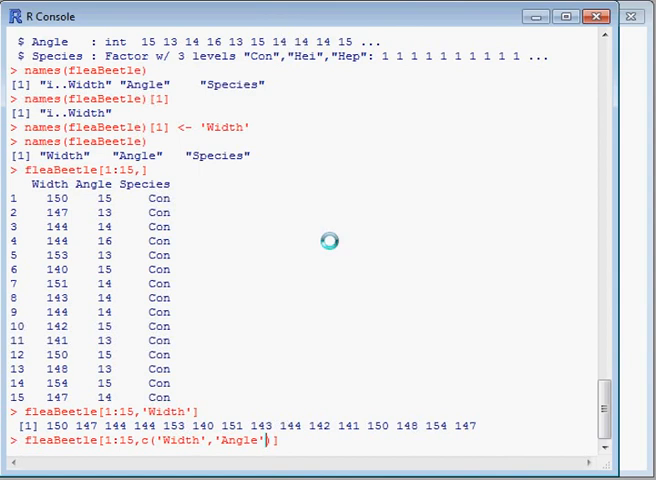
key(Return)
text(fleaBeetle[)
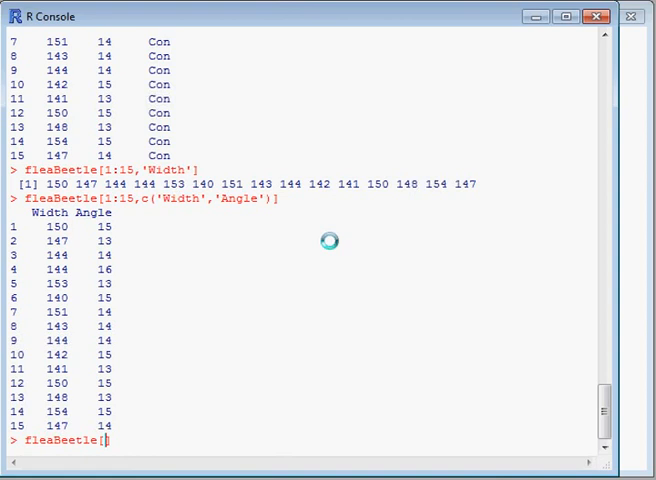
Step: List the fleaBeetle rows whose Species equals 'Con'
text(,)
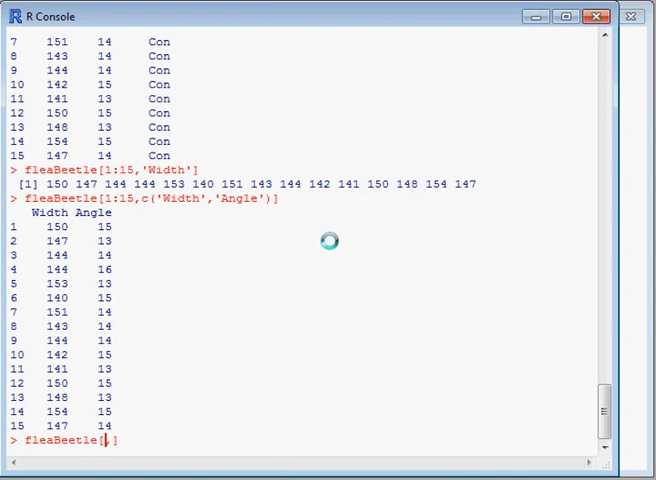
text(fleaBeetle)
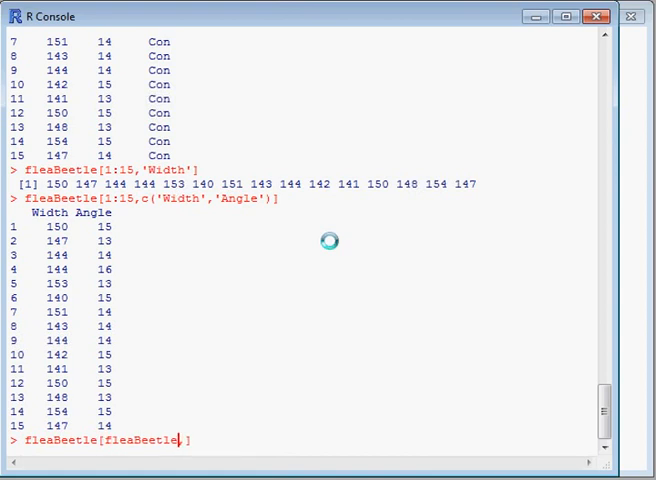
text($Species)
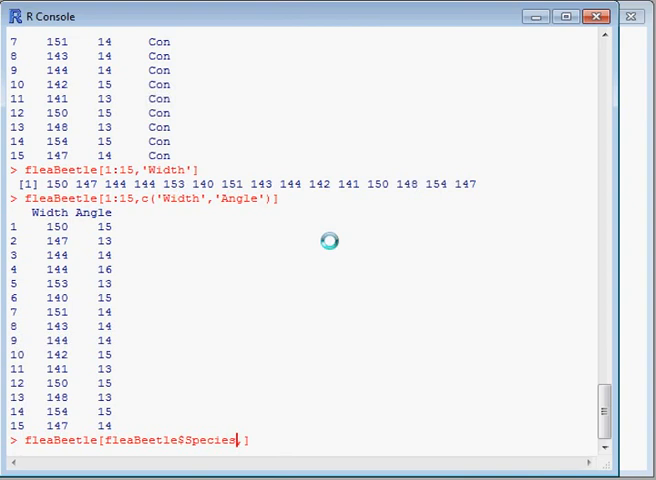
text(==)
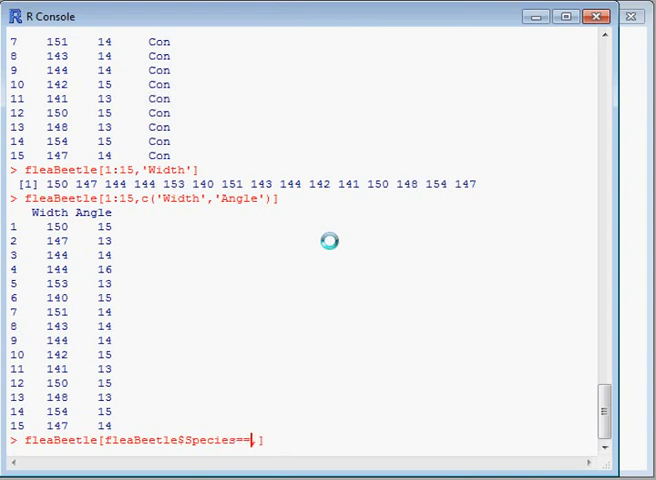
text('C)
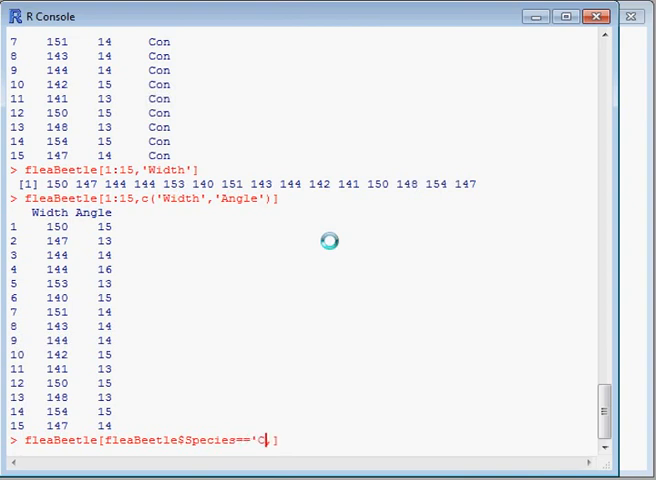
text(on)
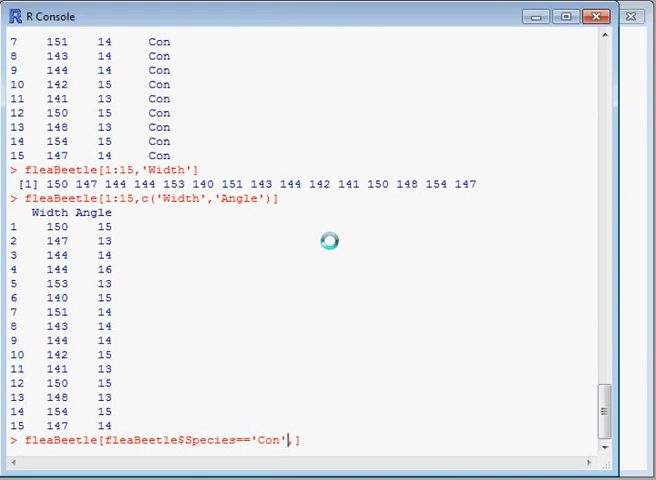
text(,)
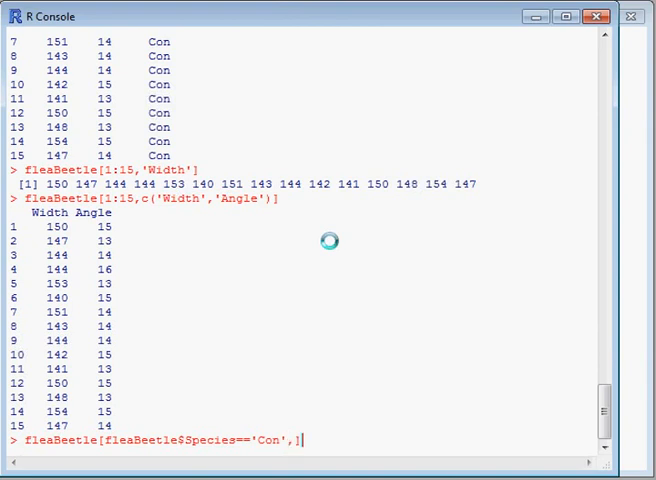
key(Return)
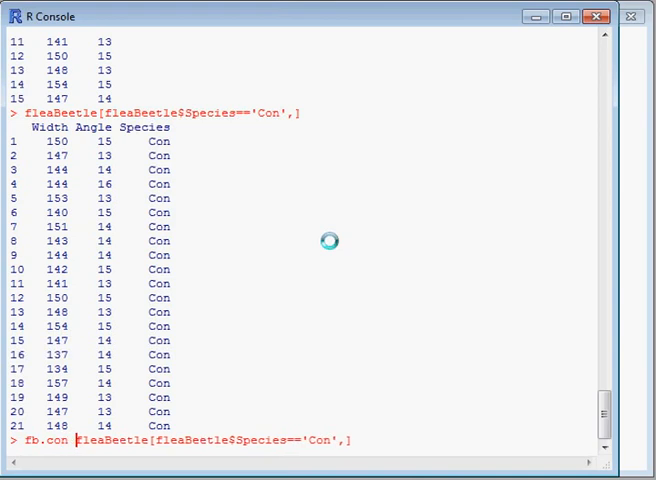
Step: Store the Con species subset as fb.con
text(<-)
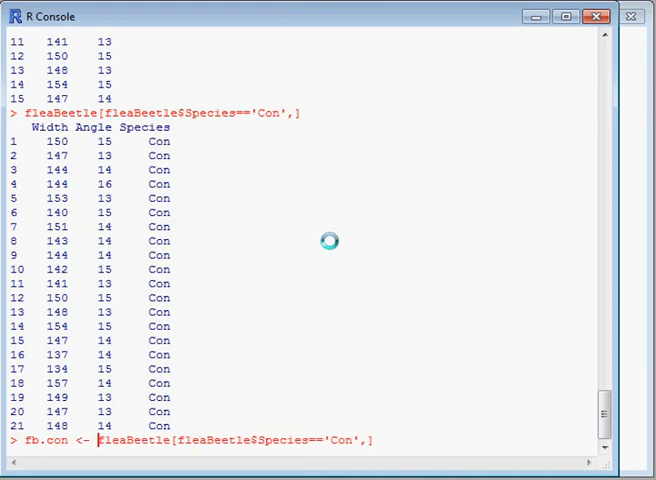
key(Return)
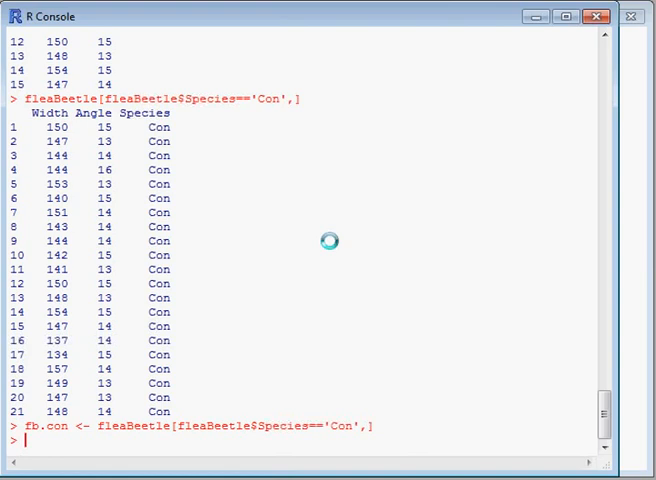
Step: Draw a histogram of fb.con$Width with hist()
text(his)
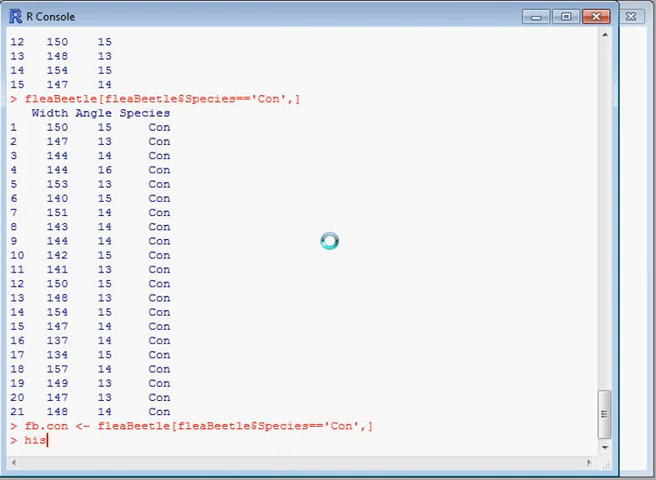
text(()
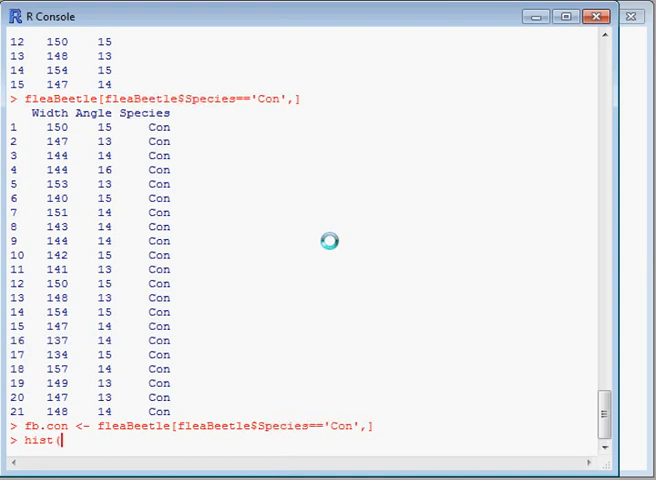
text(fb.co)
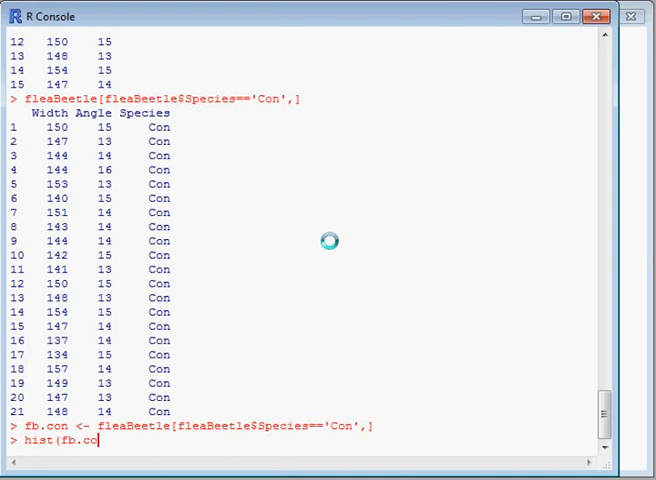
text(n$Wid)
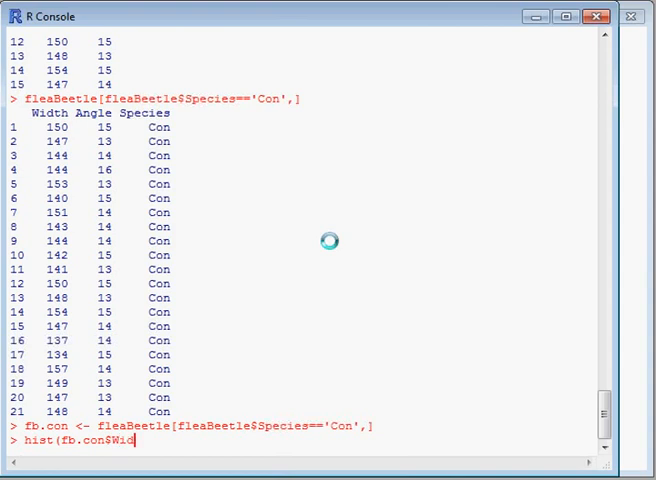
text(th))
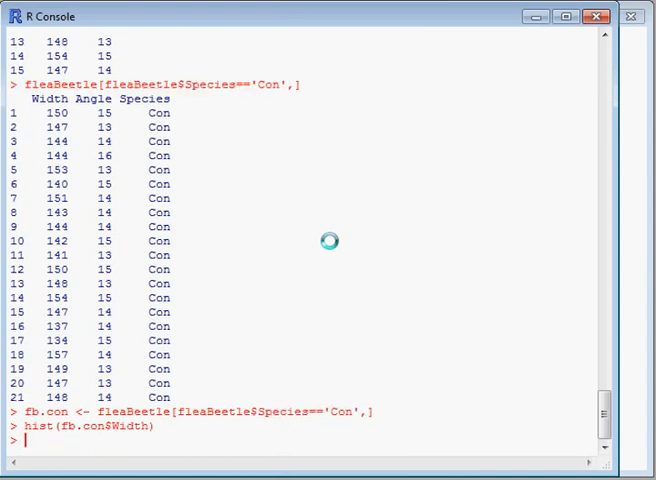
key(Return)
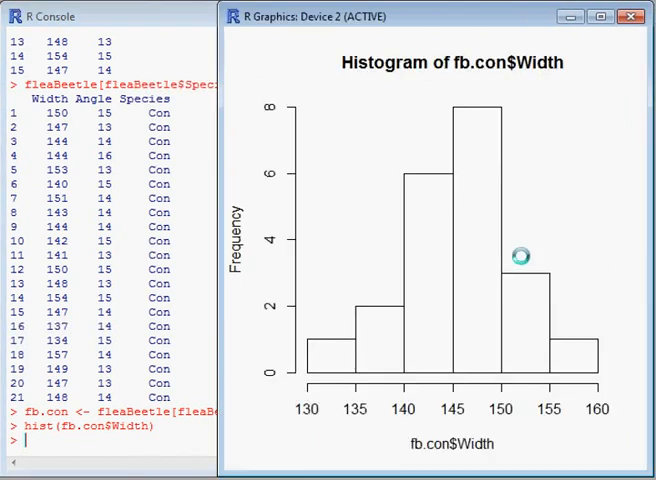
mouse_move(462, 188)
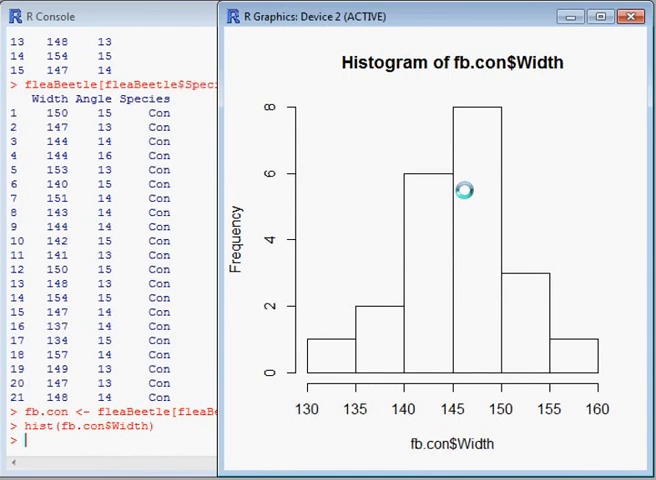
mouse_move(450, 202)
text(boxplot(fb.con$Width))
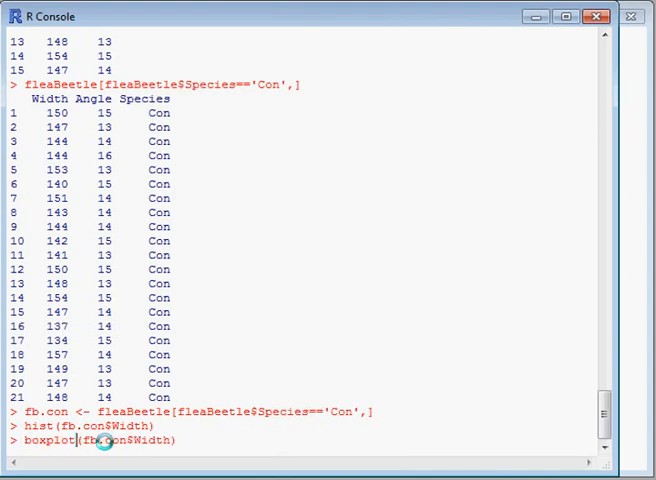
Step: Draw a boxplot of fb.con$Width with boxplot()
key(Return)
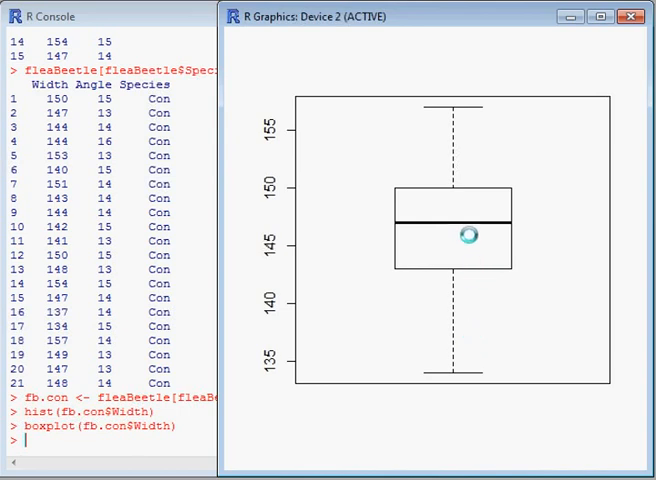
mouse_move(496, 150)
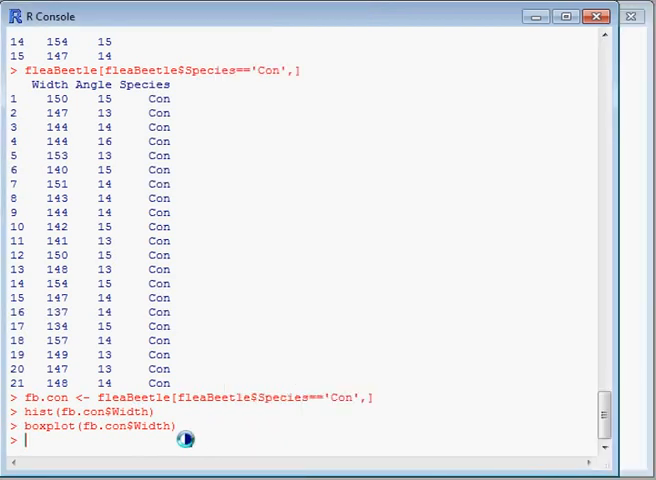
Step: Produce a normal Q-Q plot of fb.con$Width with qqnorm and add the qqline reference line
text(qqnorm)
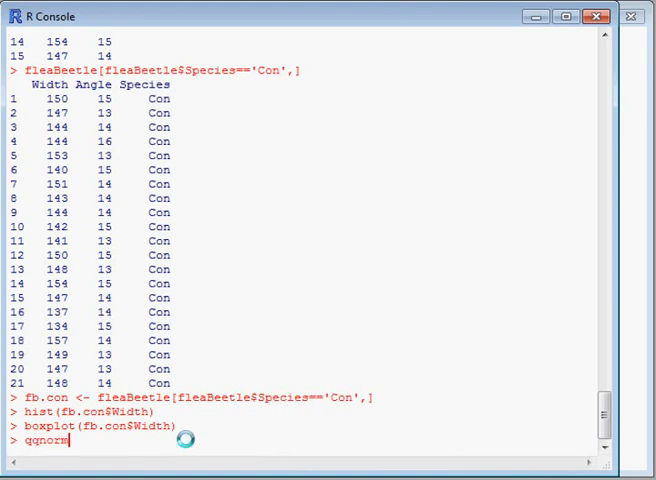
text((fb)
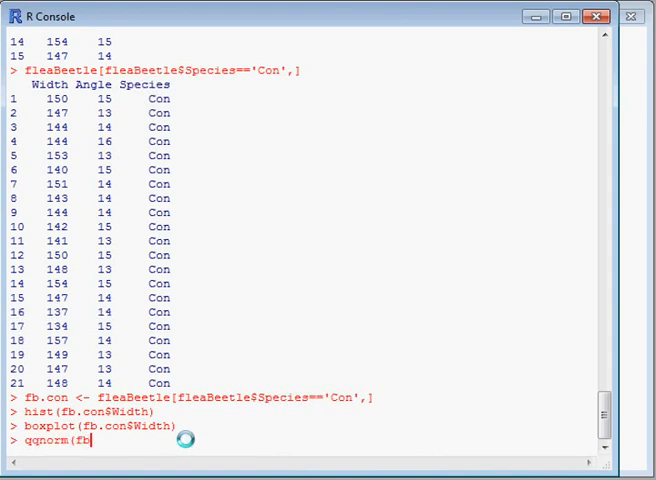
text(.con)
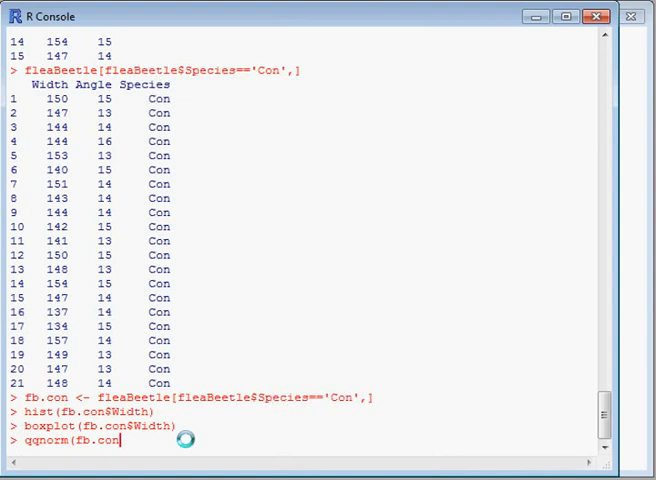
text($Width)
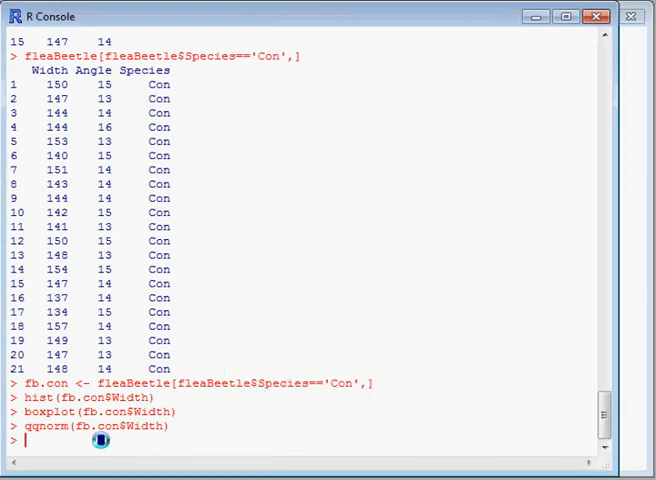
text(qqnorm(fb.con$Width))
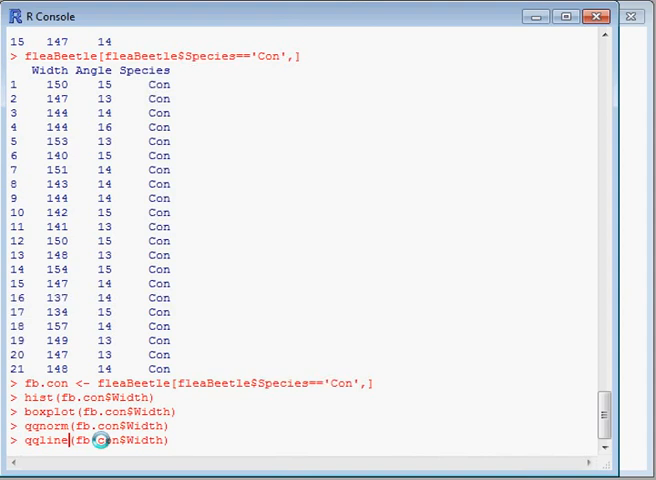
key(Return)
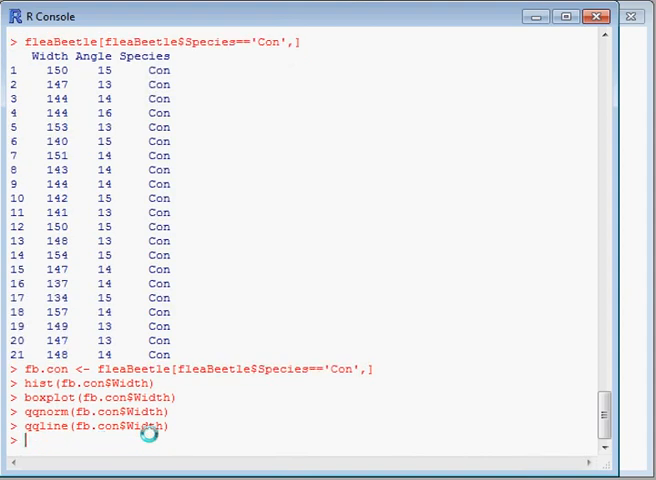
key(Return)
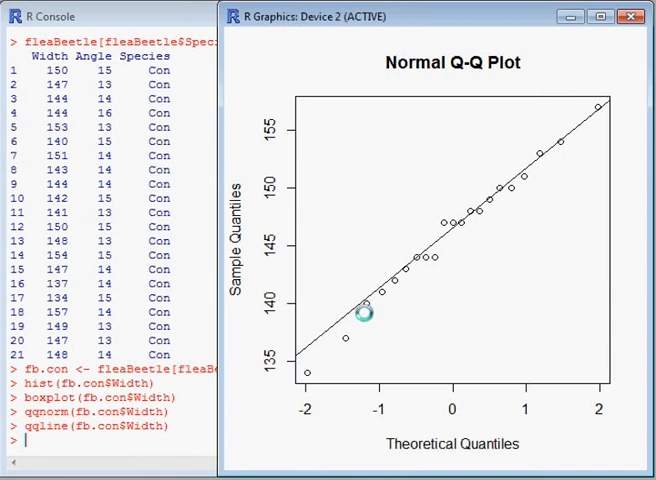
mouse_move(536, 172)
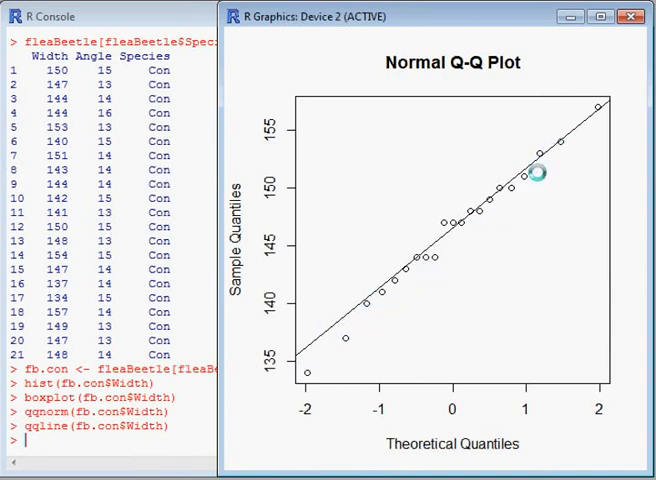
mouse_move(460, 264)
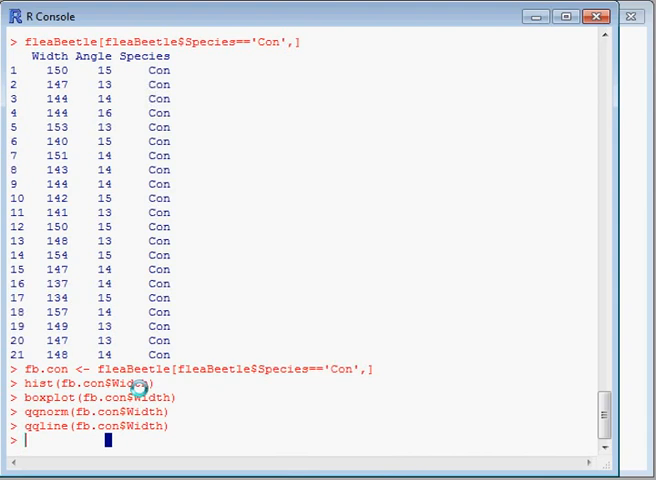
Step: Compute mean(fb.con$Width), giving 146.1905
text(meadn)
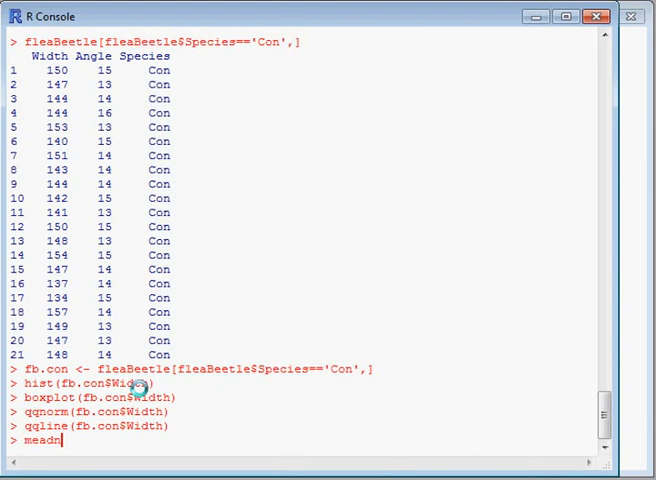
text(mean ()
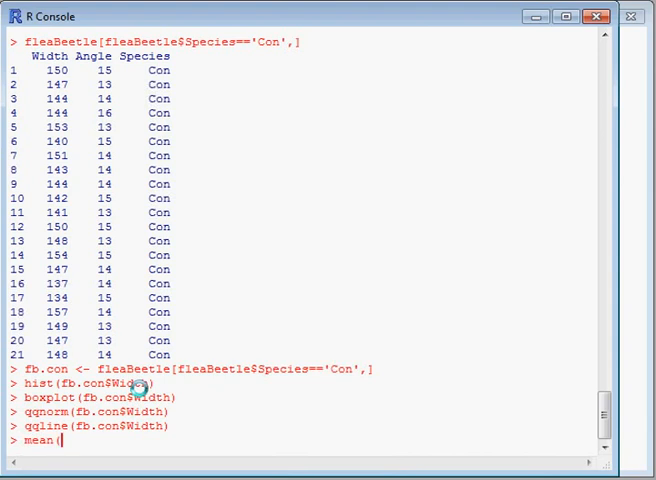
text(fb.con$)
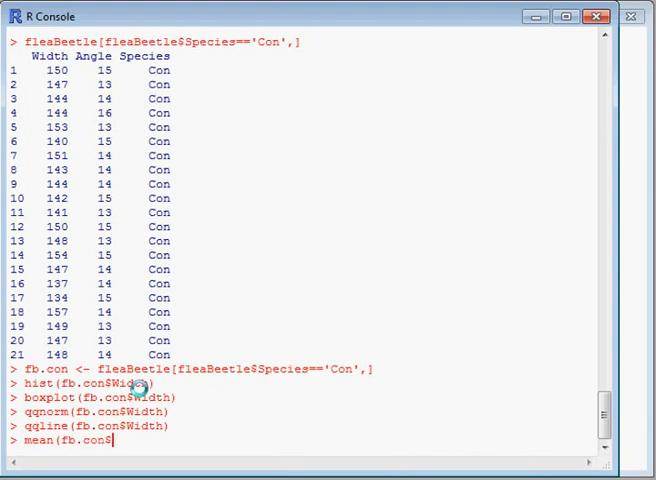
text(Width())
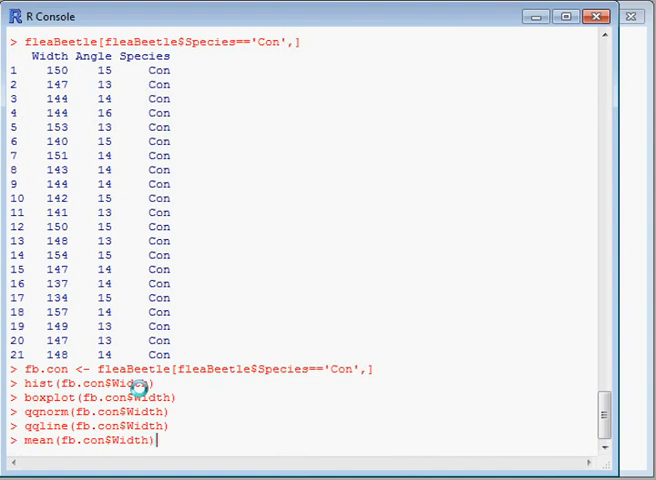
key(Return)
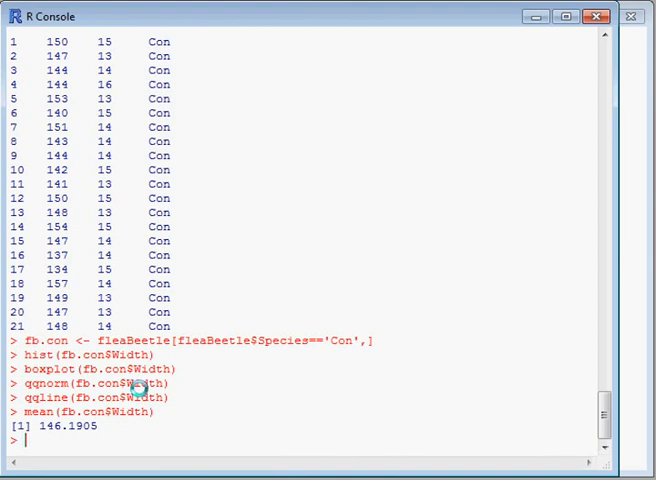
Step: Run t.test(fb.con$Width, mu=142.2386), giving t = 3.2154 and p-value 0.004311
text(t.test()
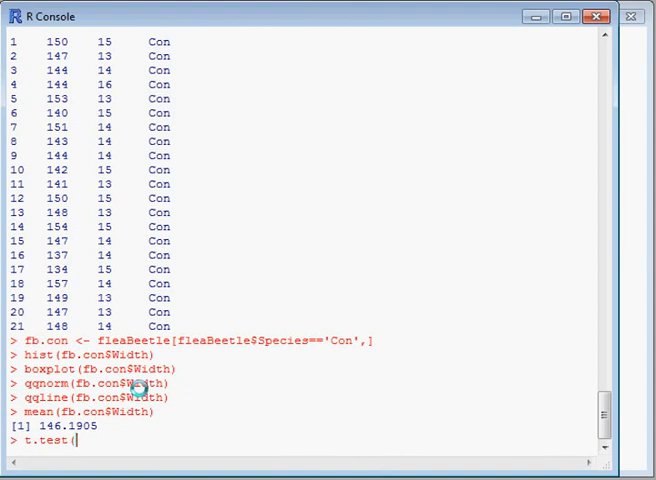
text(f)
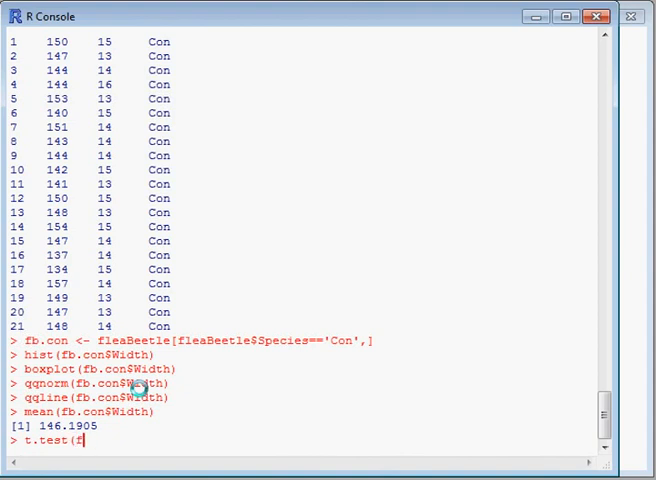
text(b.con)
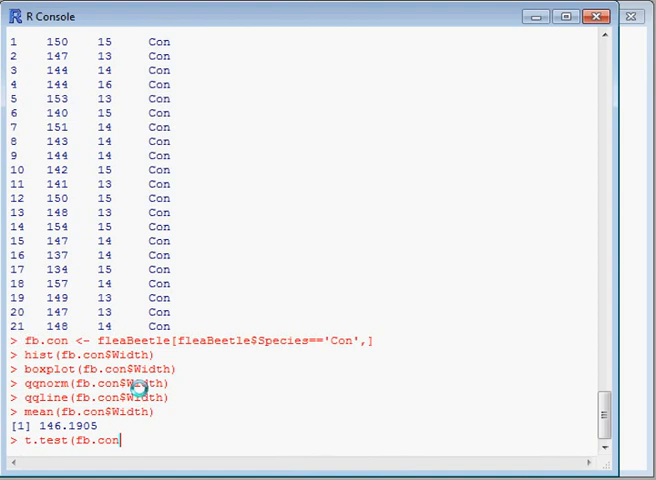
text($Width,)
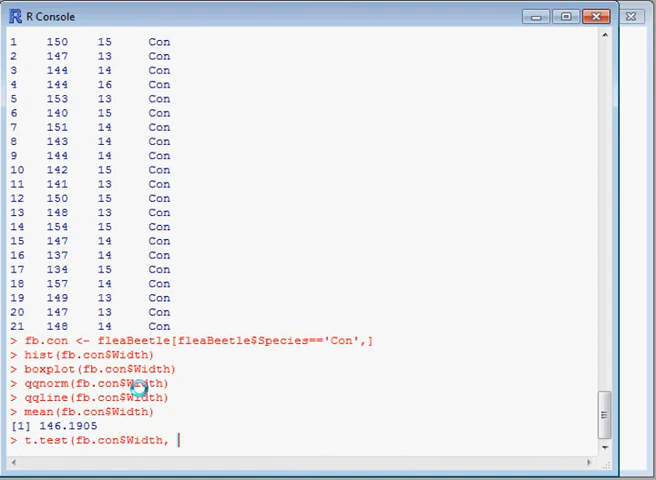
text(mu)
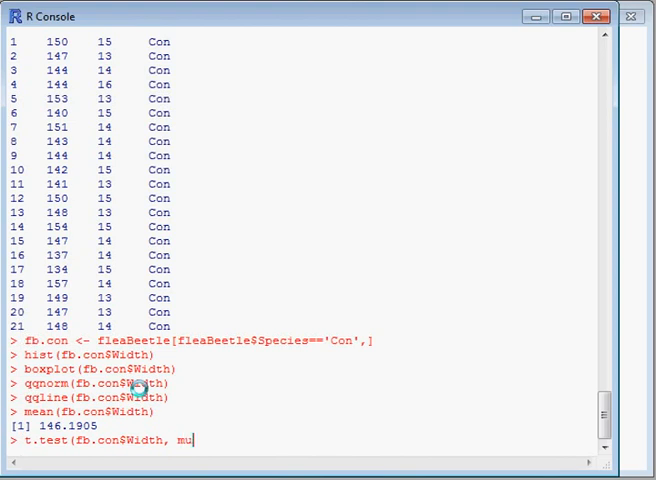
text(=)
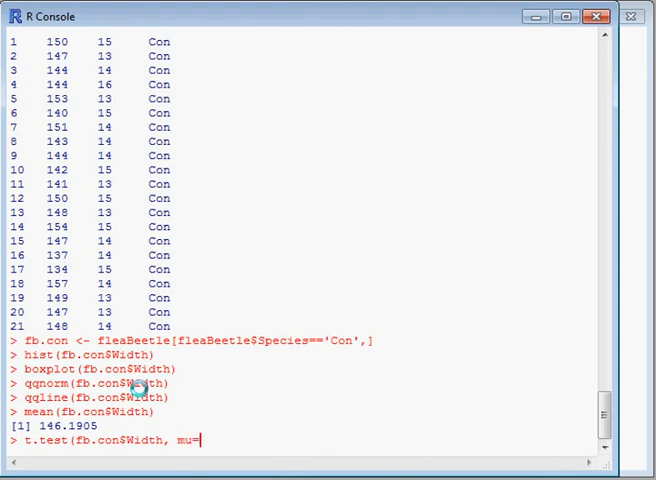
text(142.23)
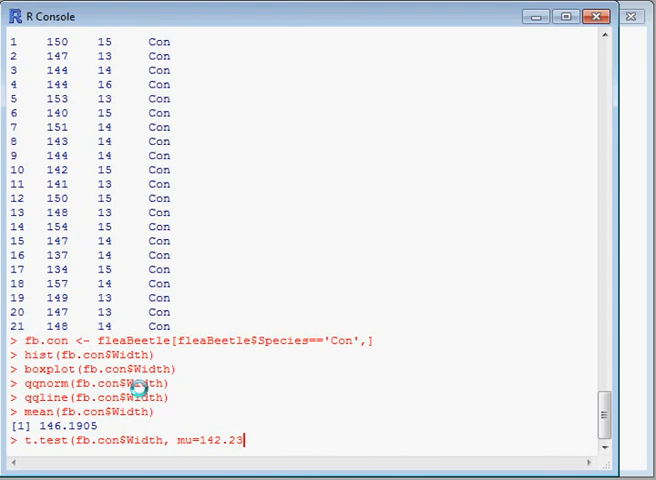
text(8)
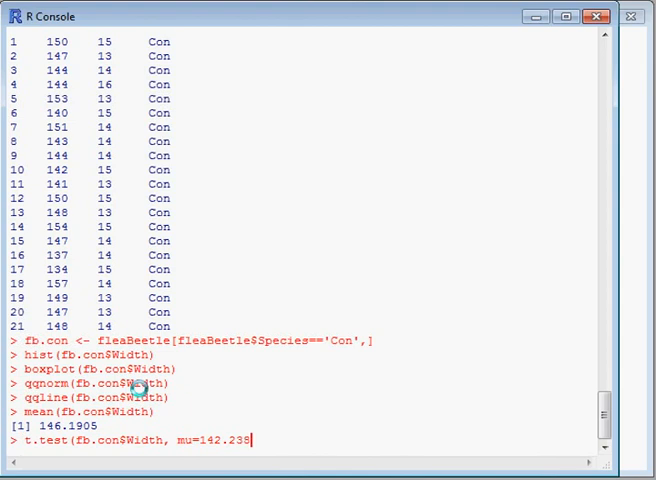
text(6)
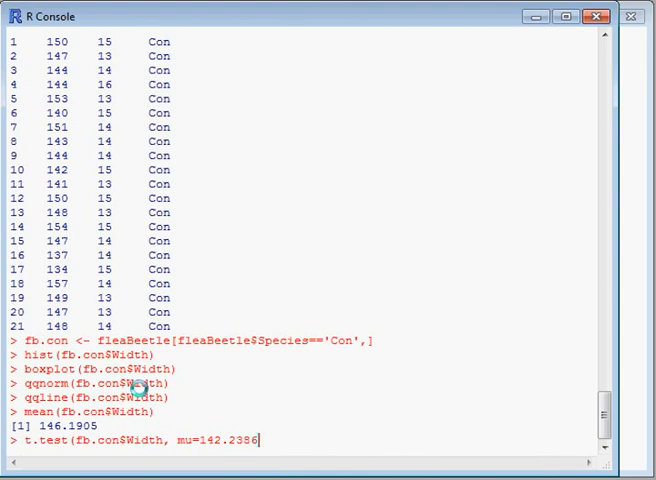
text())
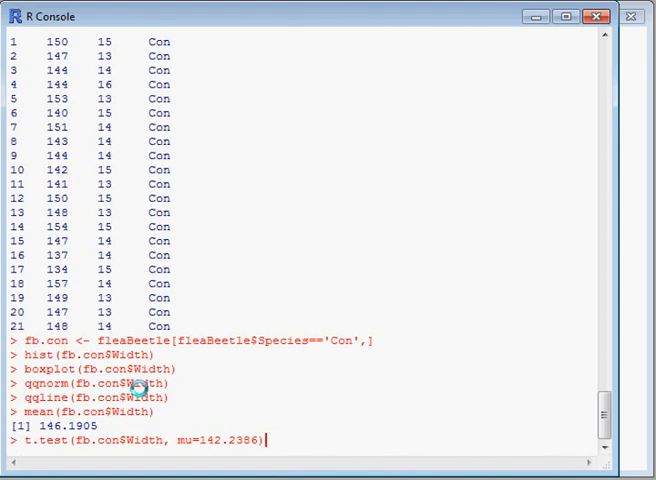
key(Return)
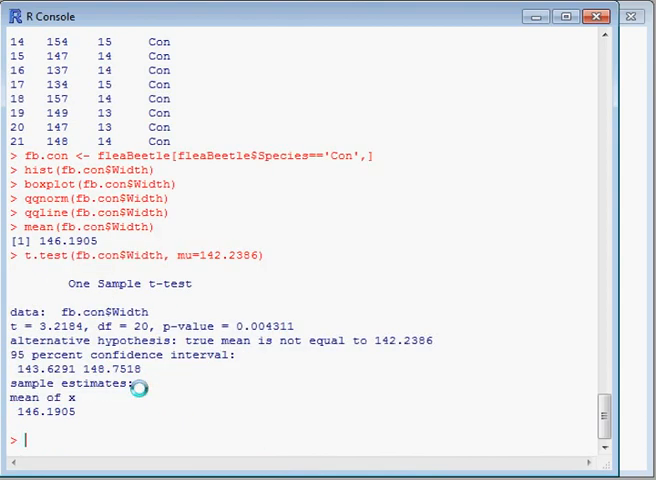
mouse_move(240, 326)
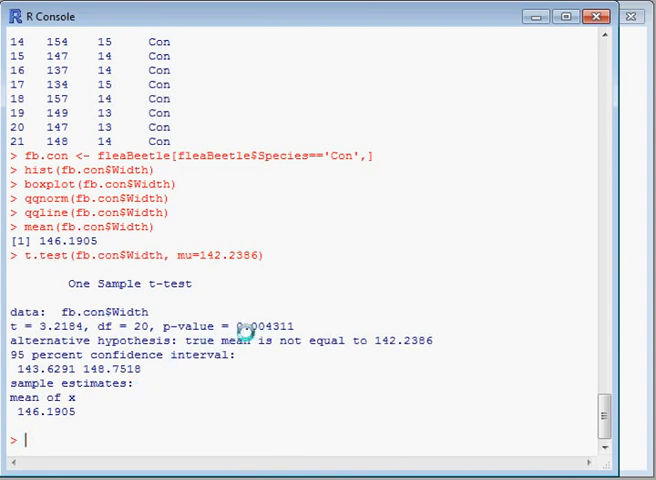
mouse_move(172, 344)
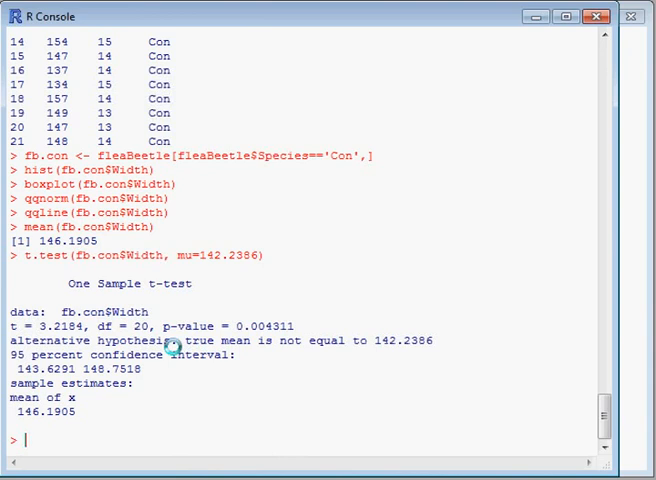